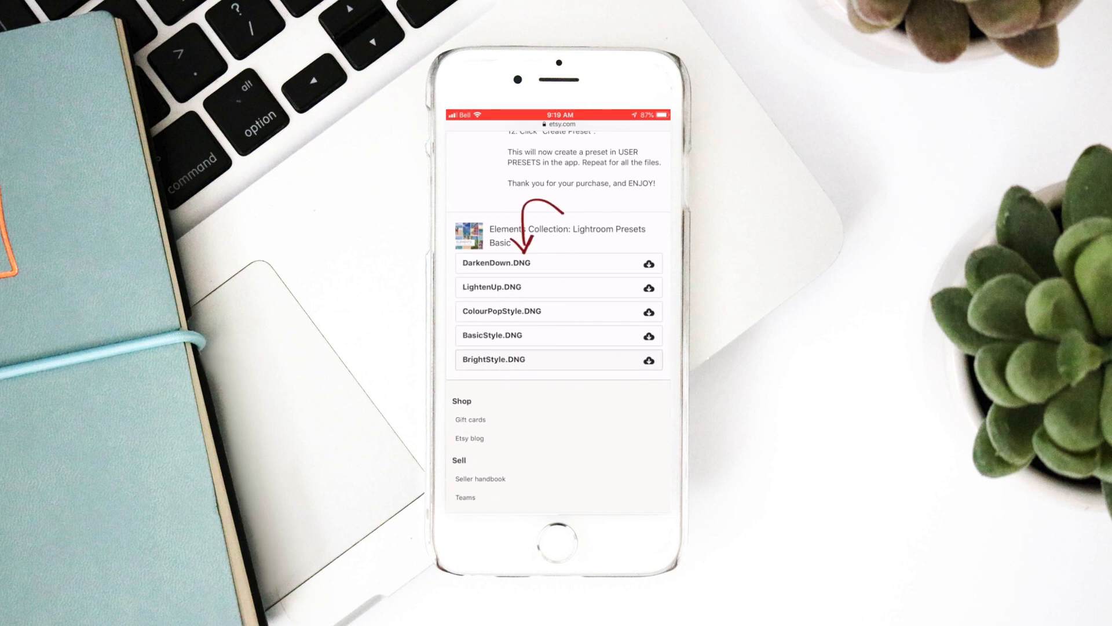
Step: Save DarkenDown.DNG to Photos via Save Image and bring up sharing for LightenUp.DNG
click(558, 263)
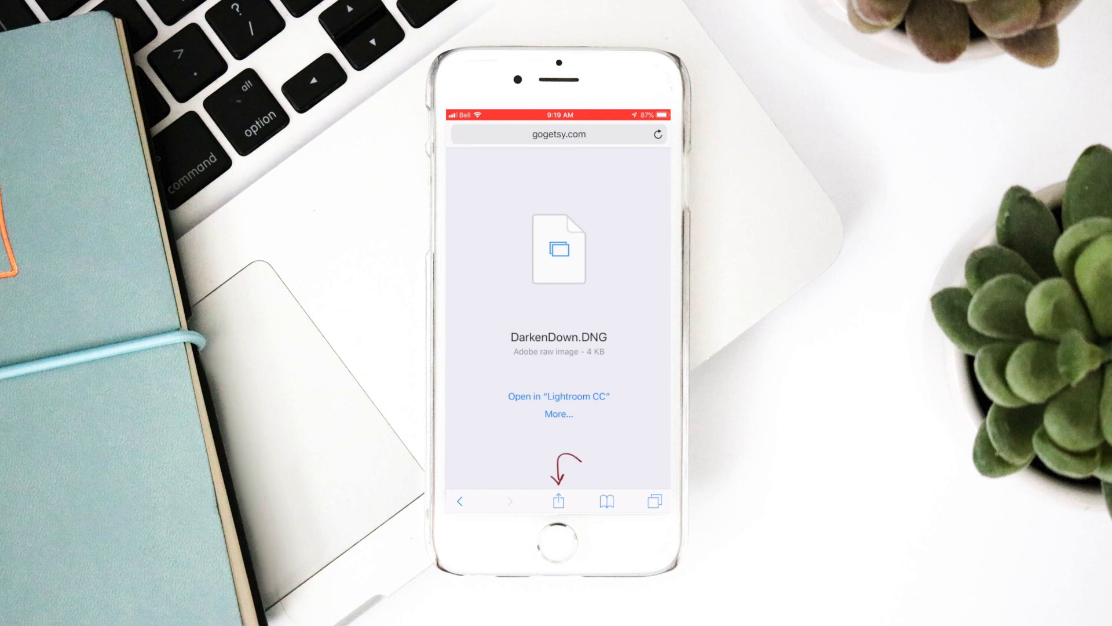
click(559, 502)
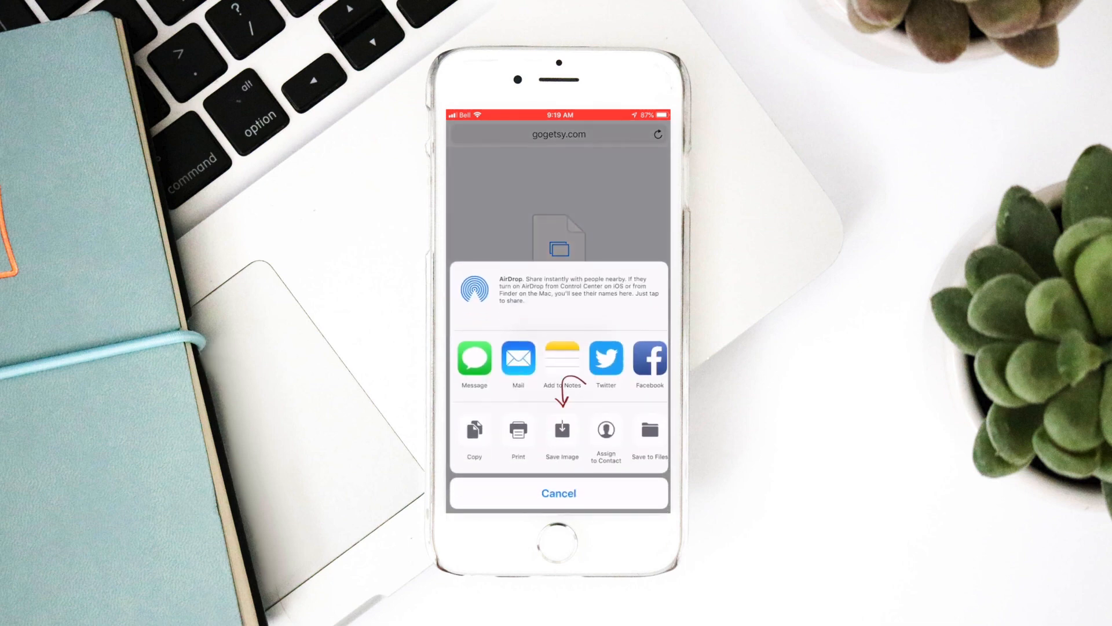
click(559, 494)
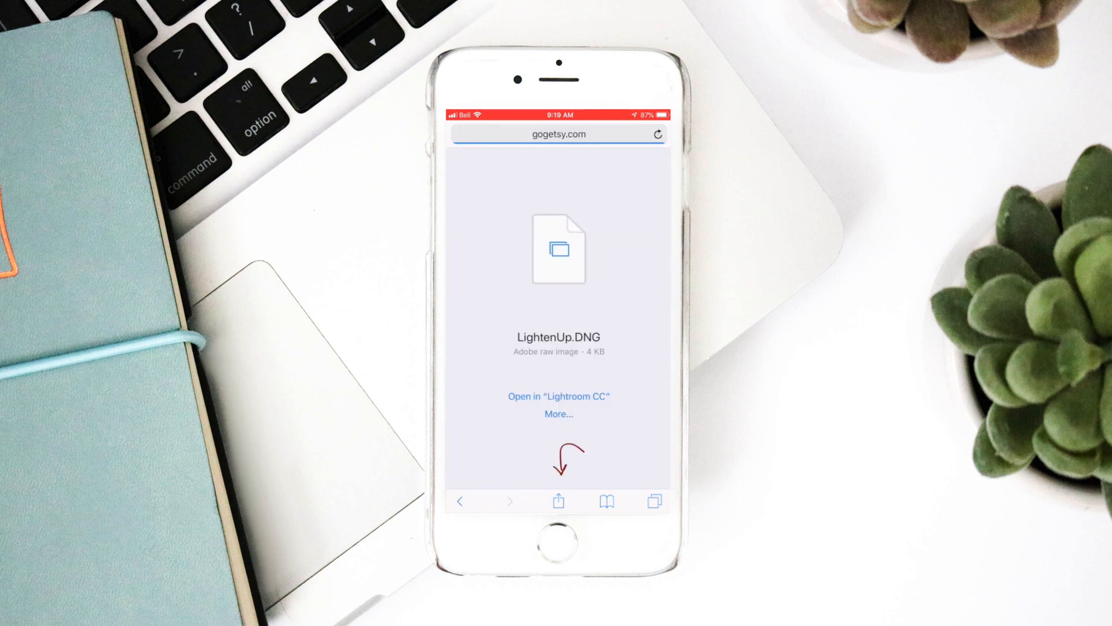
click(558, 501)
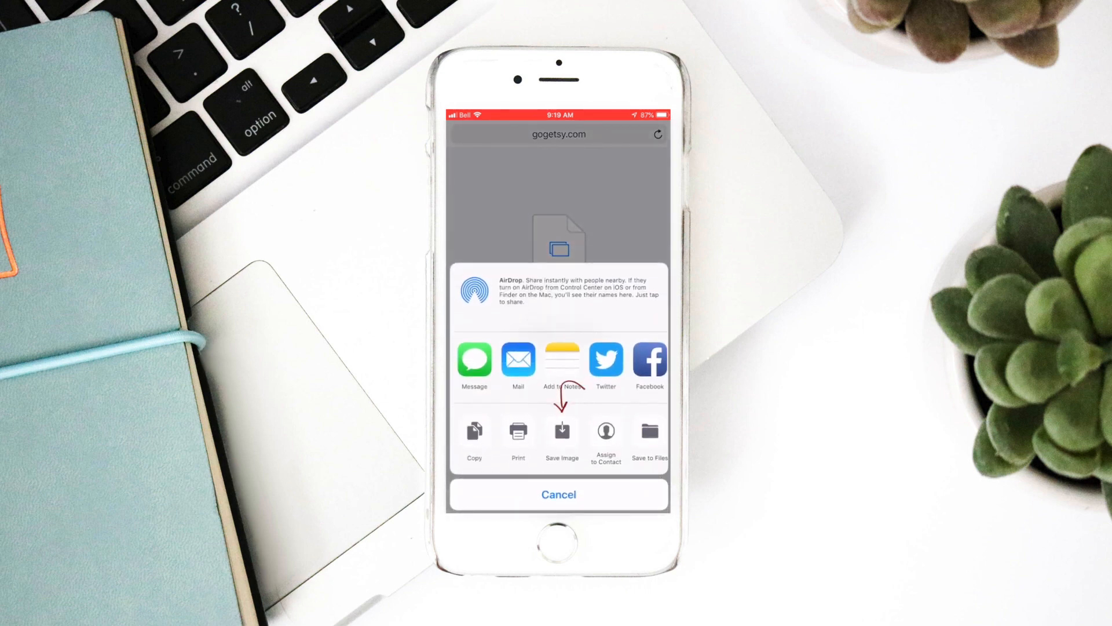
Step: Save LightenUp.DNG to Photos, then start a new item under Albums in Lightroom CC
click(558, 495)
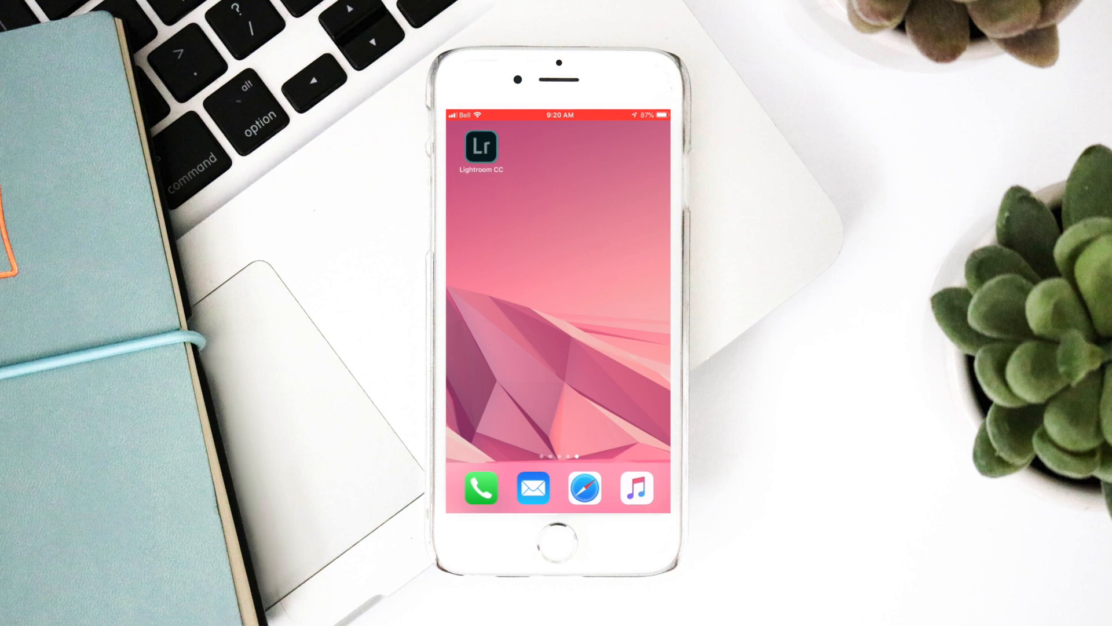
click(481, 147)
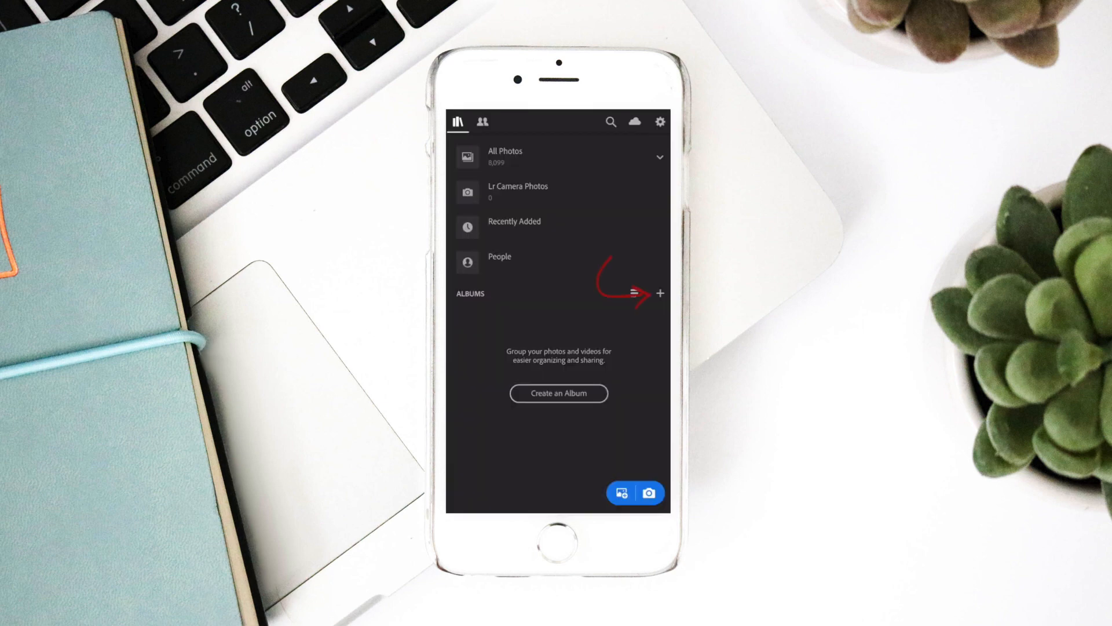
click(660, 293)
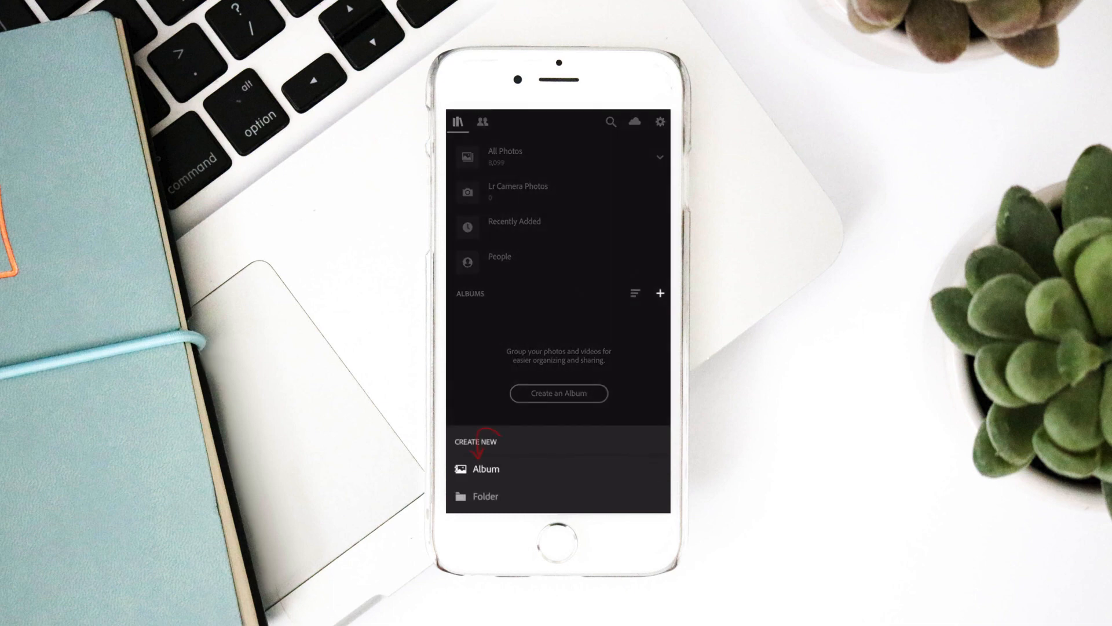
Step: Create an empty album named 'Camillia Presets'
click(485, 469)
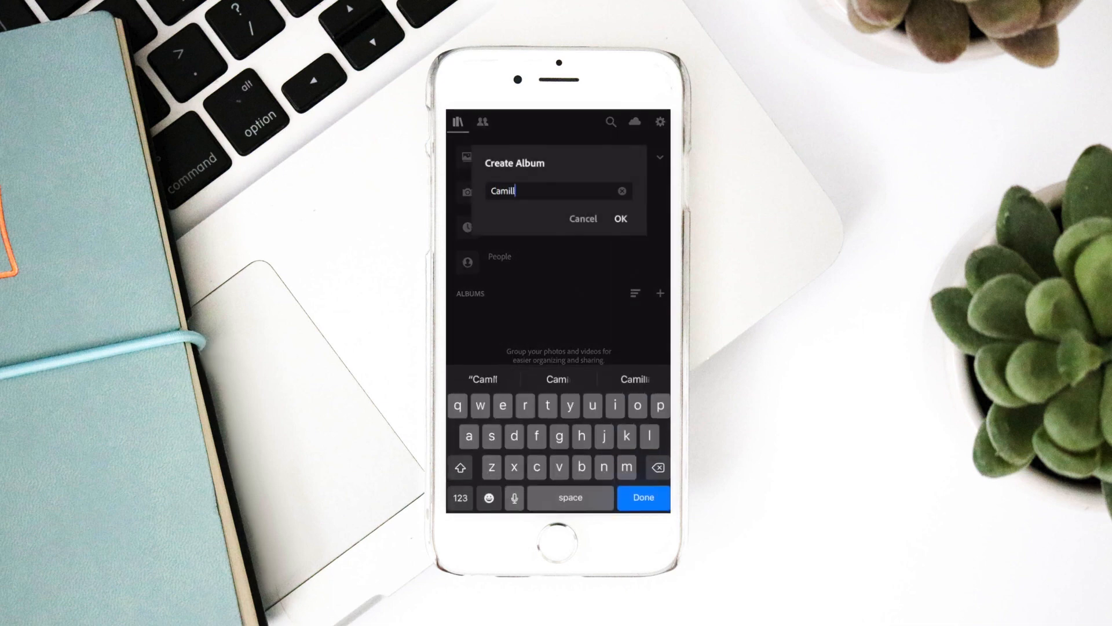
text(Camillia Presets)
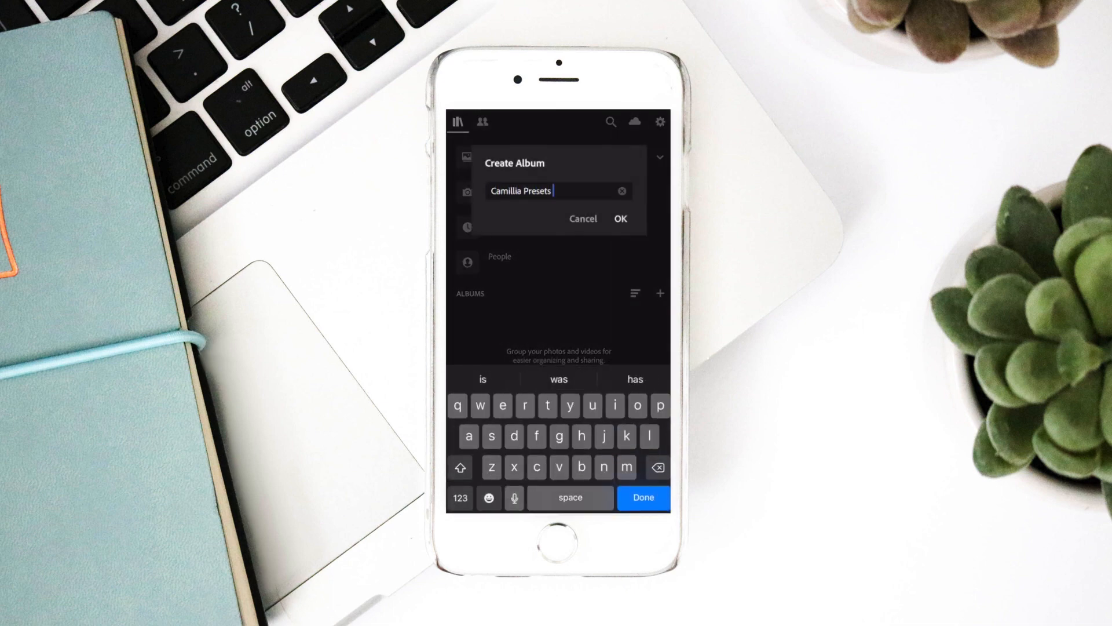
click(619, 218)
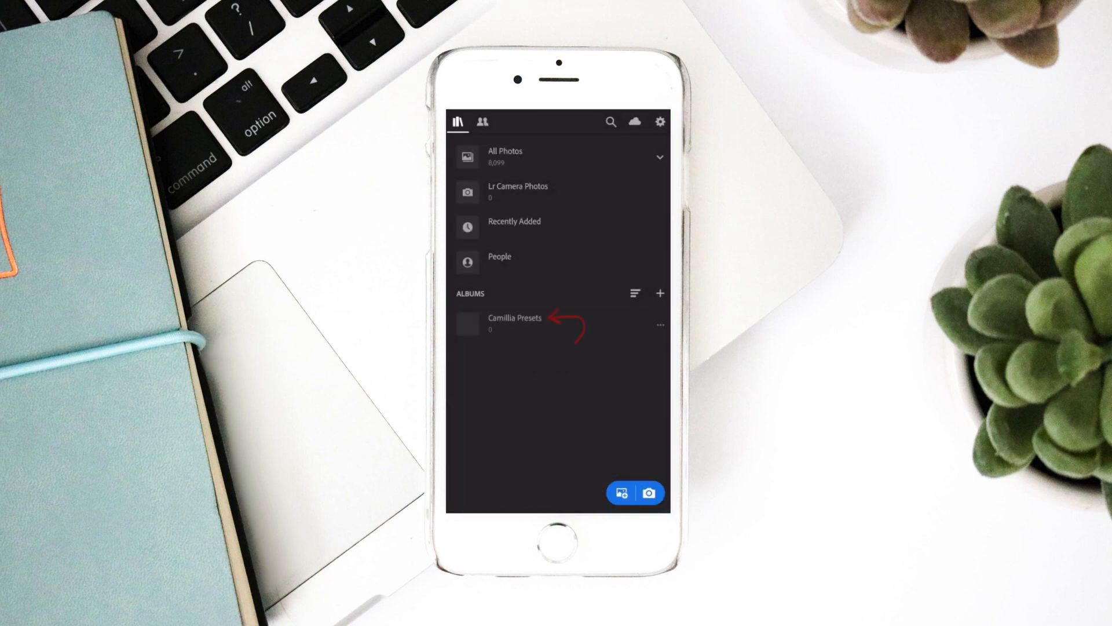
Step: Add the five preset DNG images from the camera roll into the Camillia Presets album
click(514, 322)
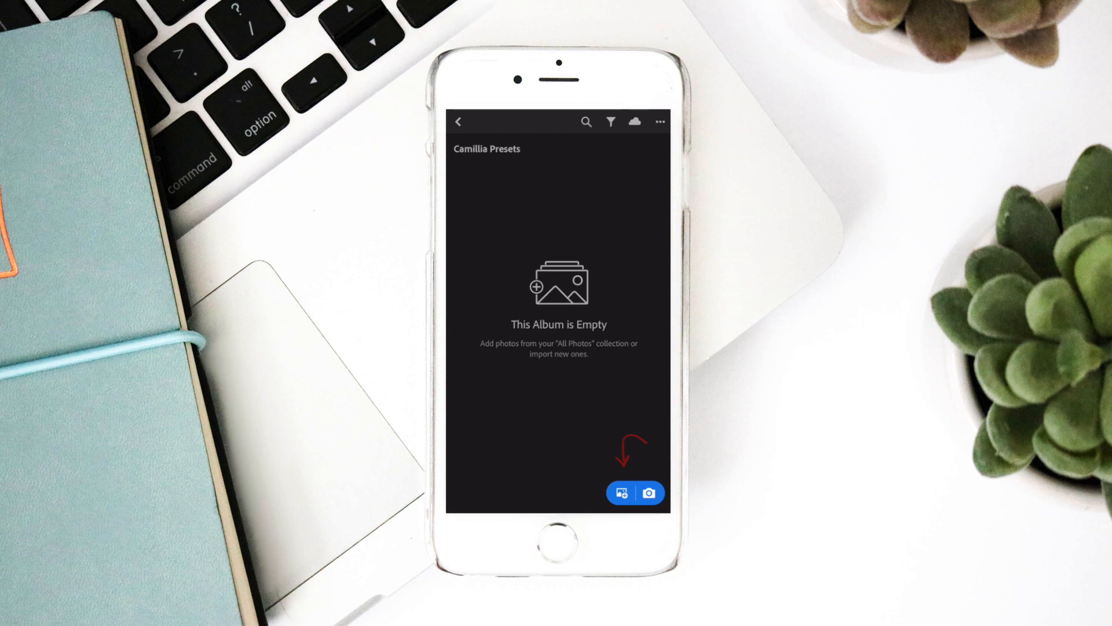
click(620, 493)
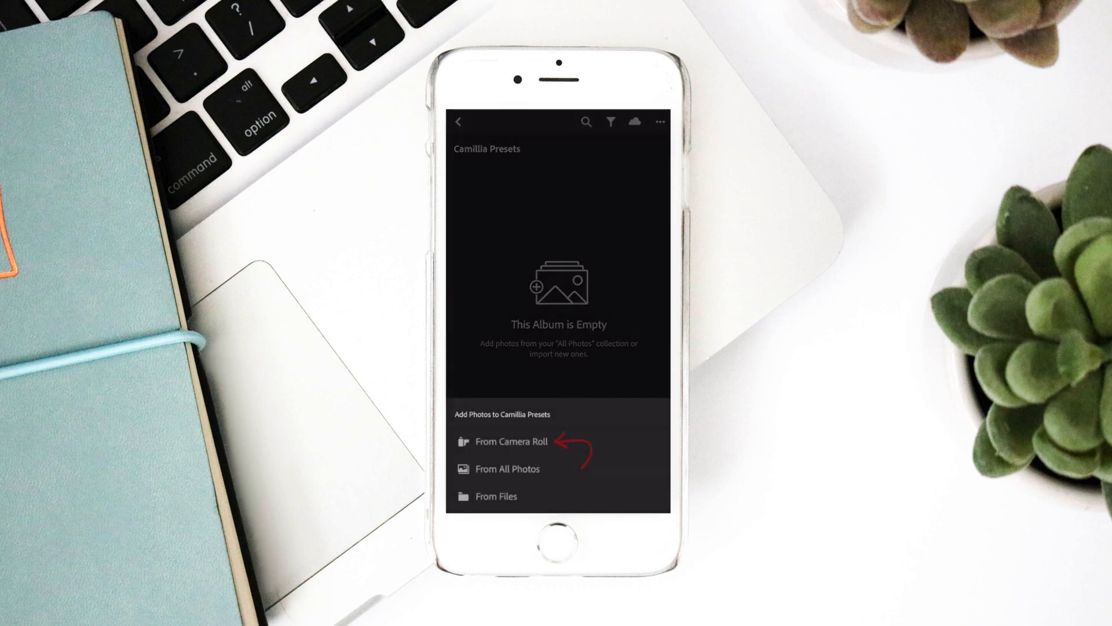
click(511, 442)
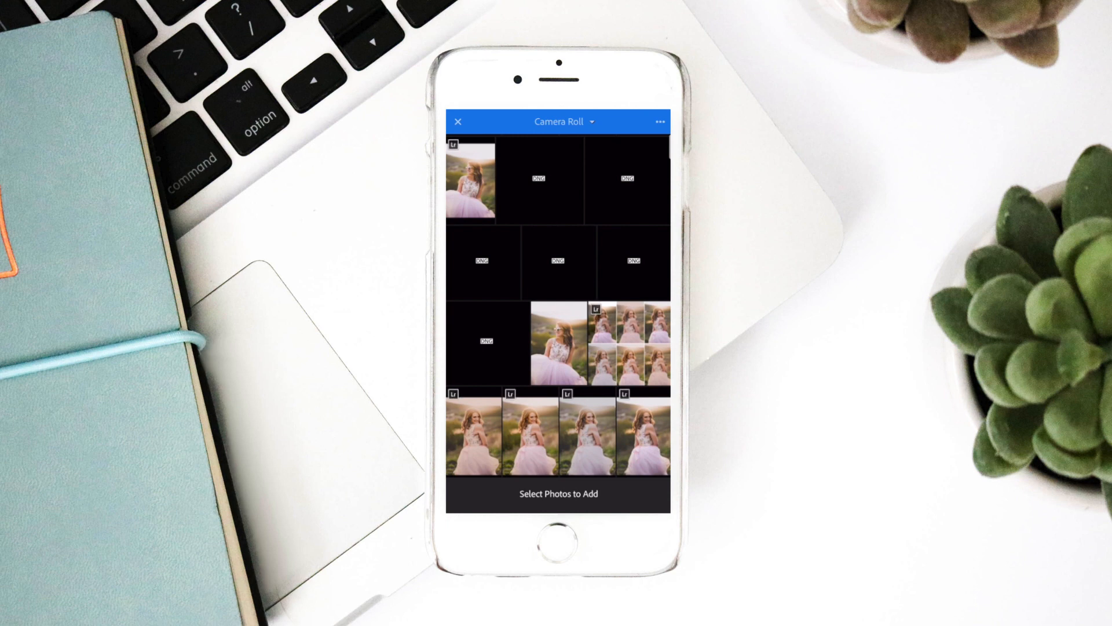
click(627, 178)
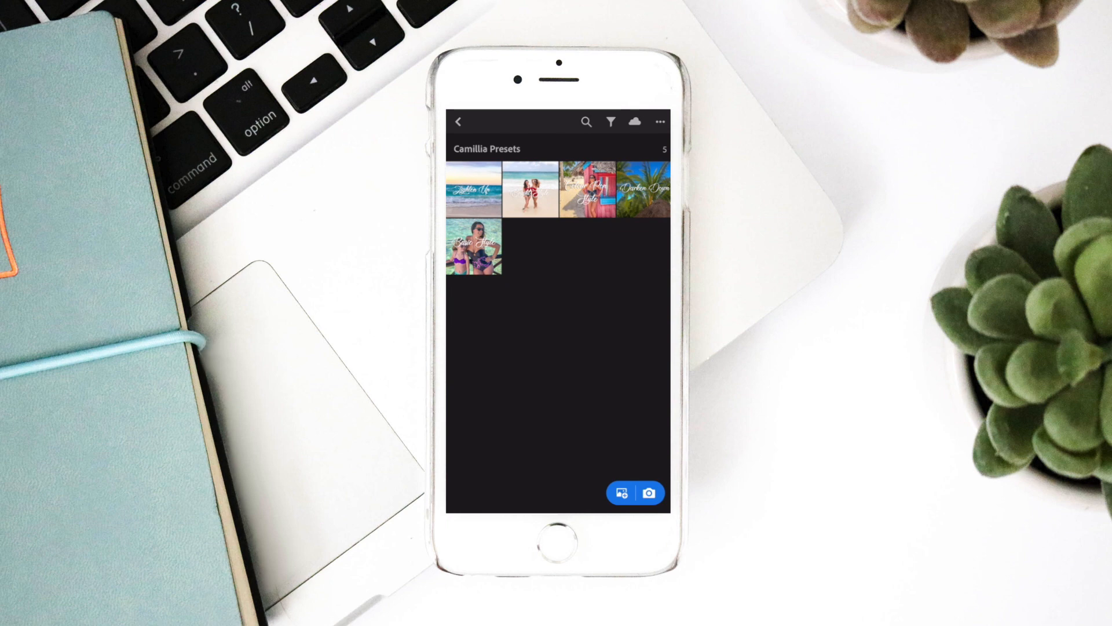
Step: Create a user preset named 'Lighten Up' from the Lighten Up image's settings
click(473, 188)
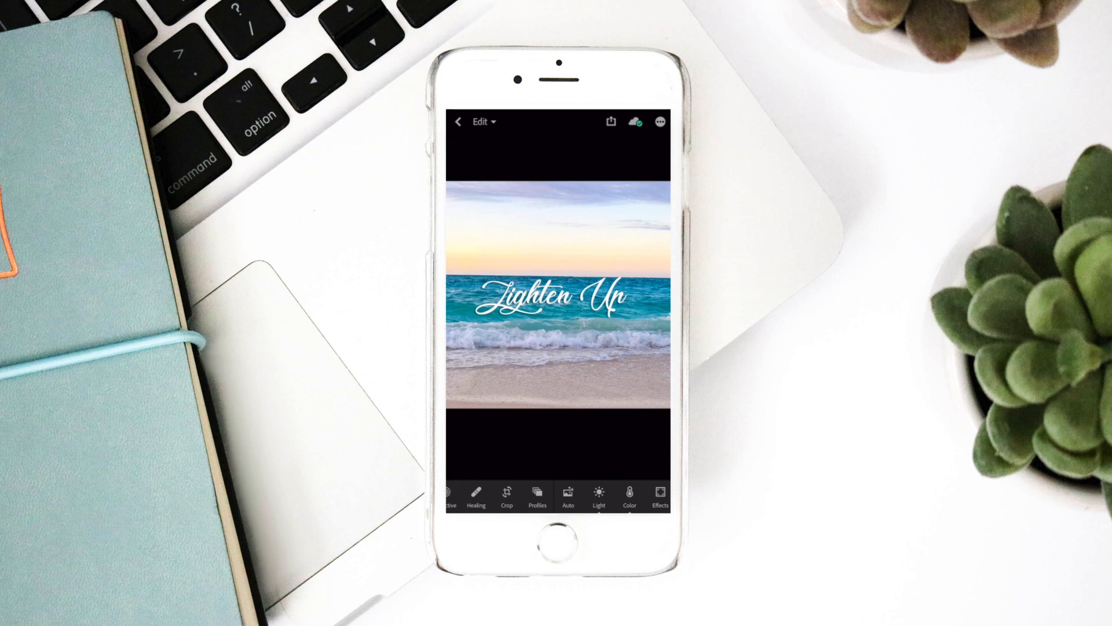
click(659, 122)
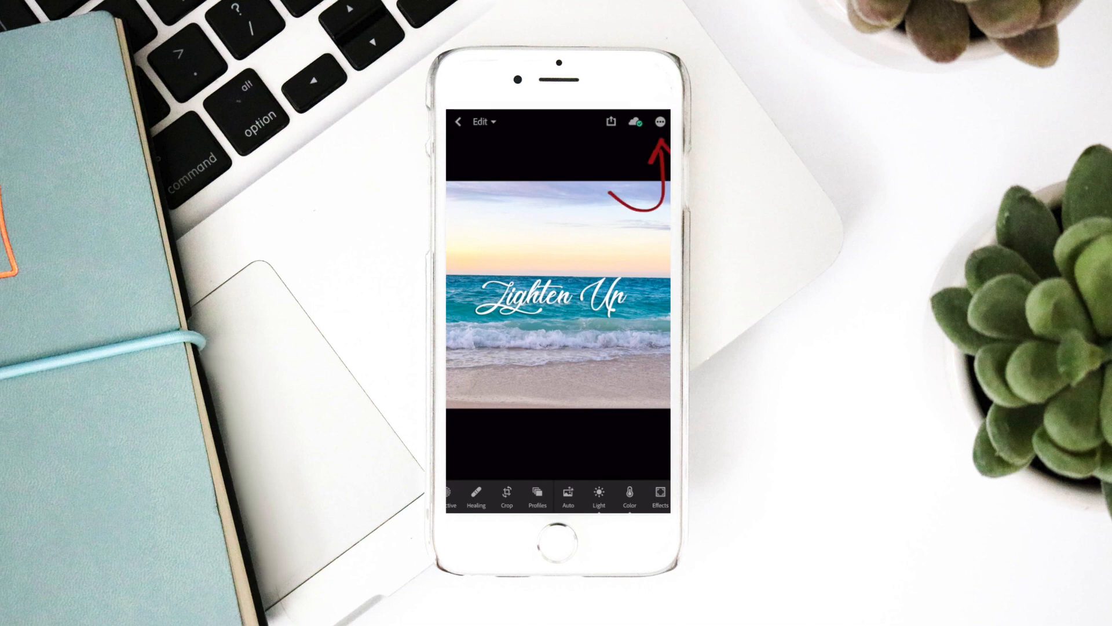
click(659, 122)
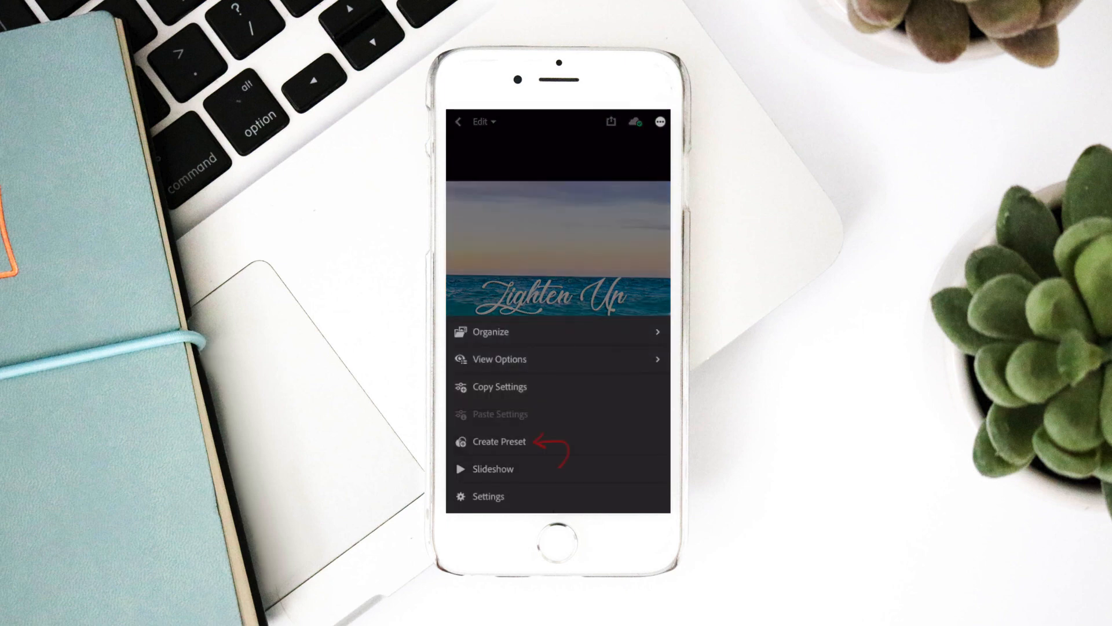
click(498, 441)
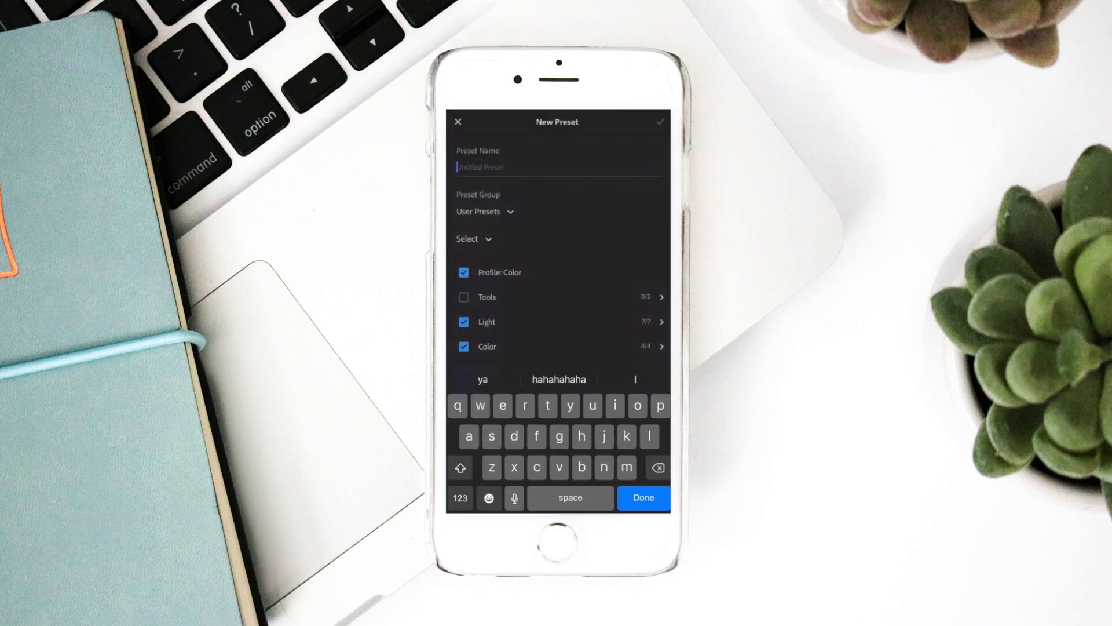
text(Lighten)
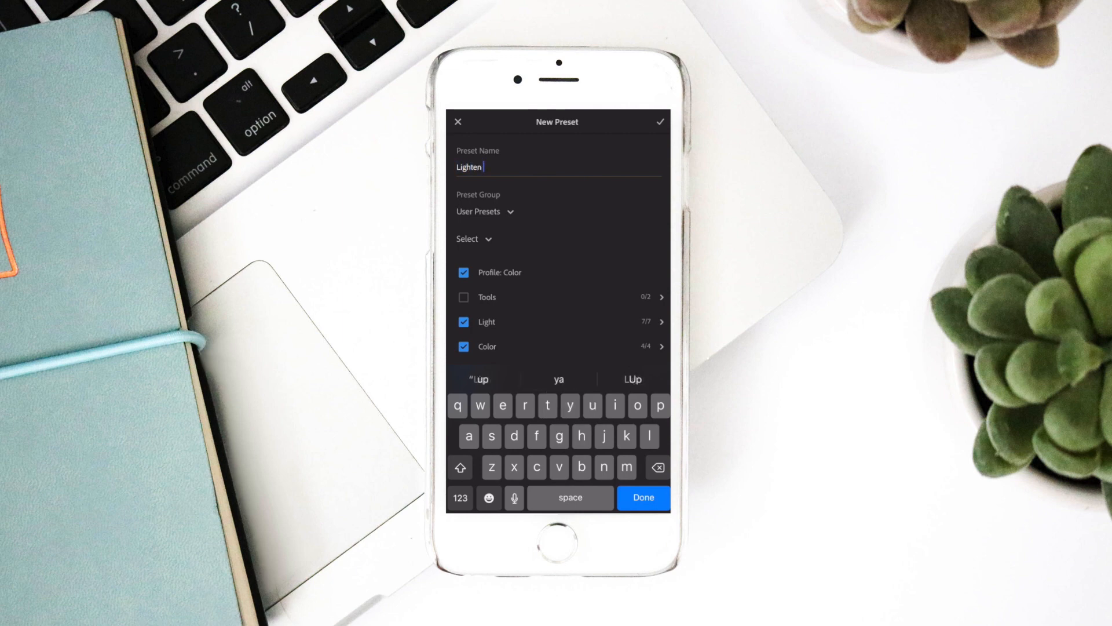
text(Up)
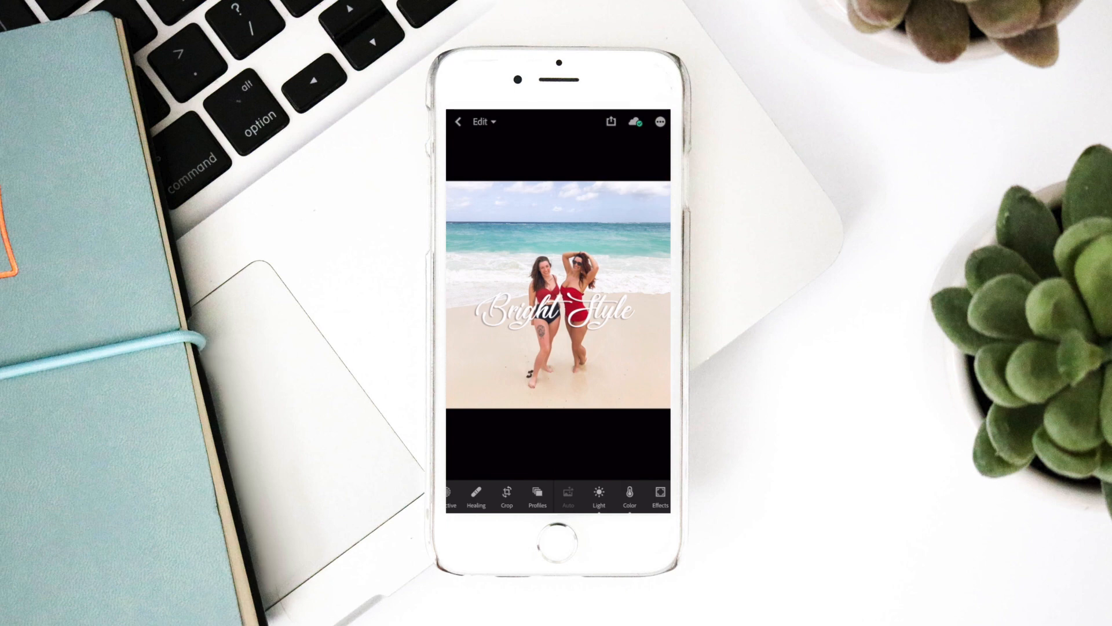
Step: Create a user preset named 'Bright Style' from the Bright Style image's settings
click(659, 121)
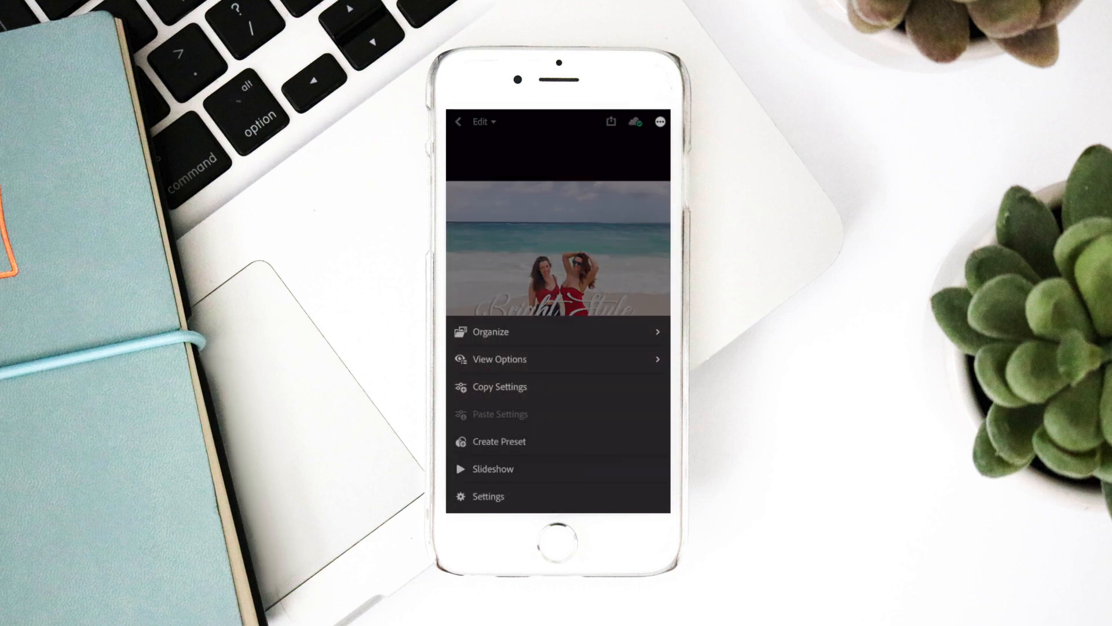
click(498, 440)
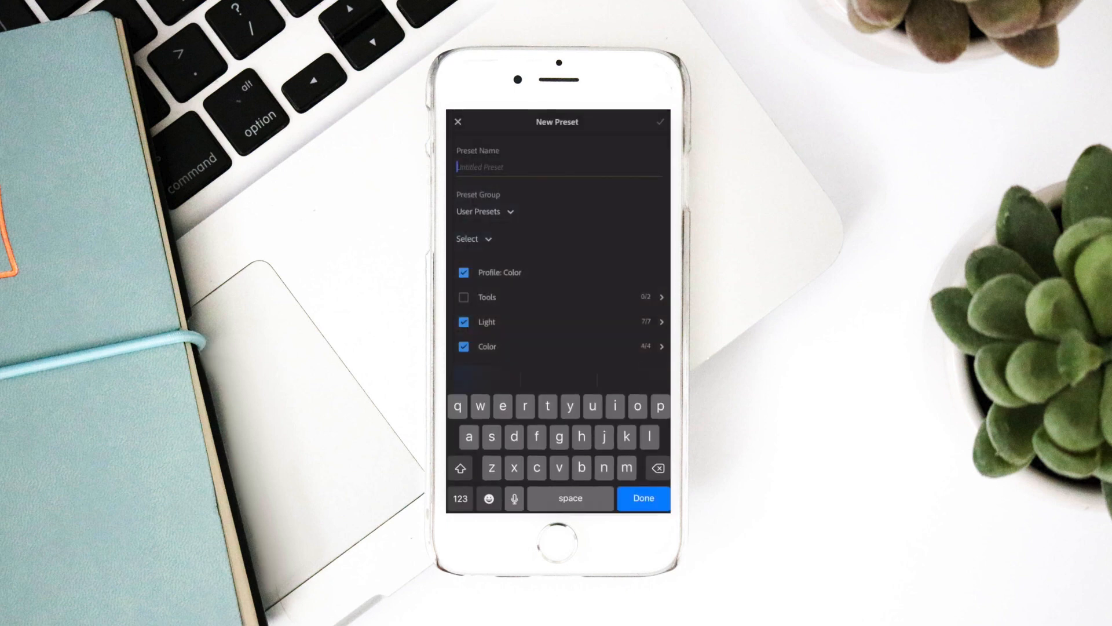
text(Bright S)
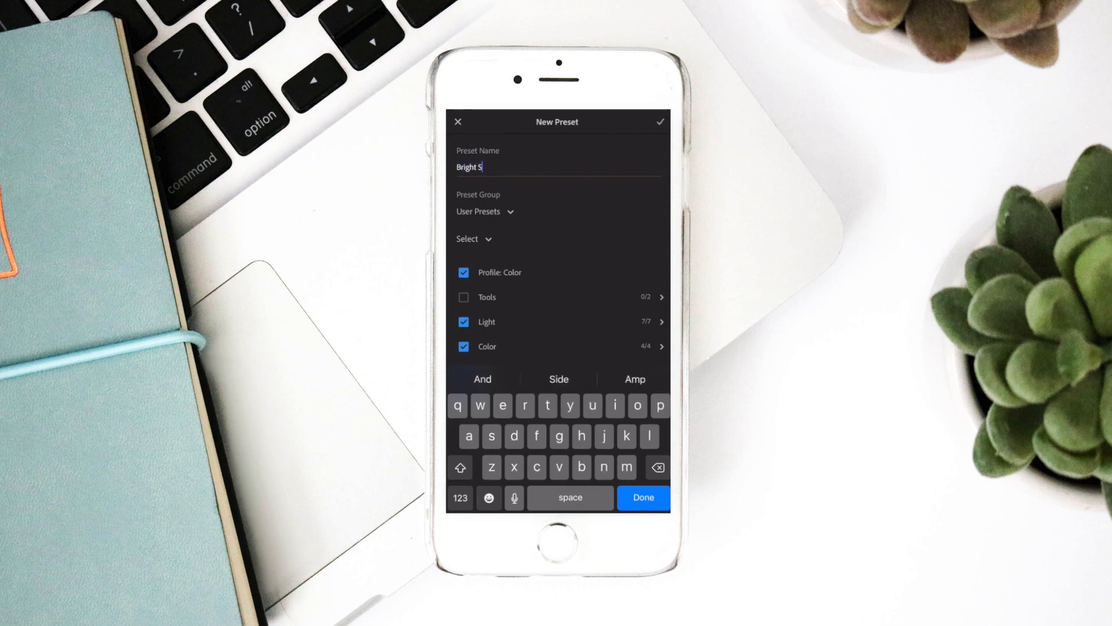
click(660, 122)
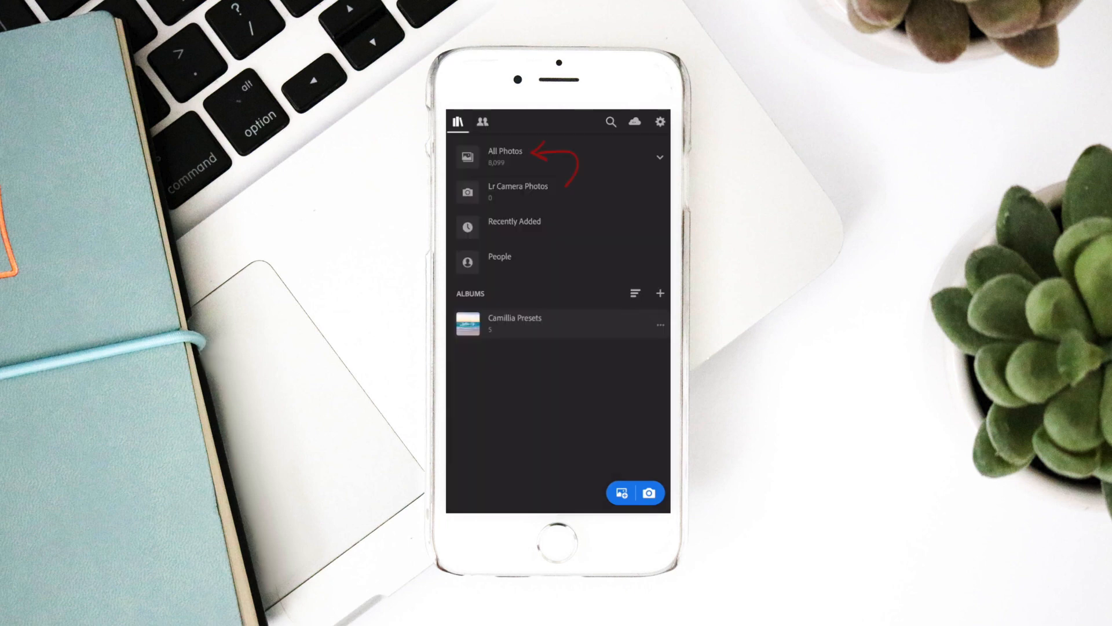
Step: Open the ukulele photo from All Photos and show its presets list
click(505, 157)
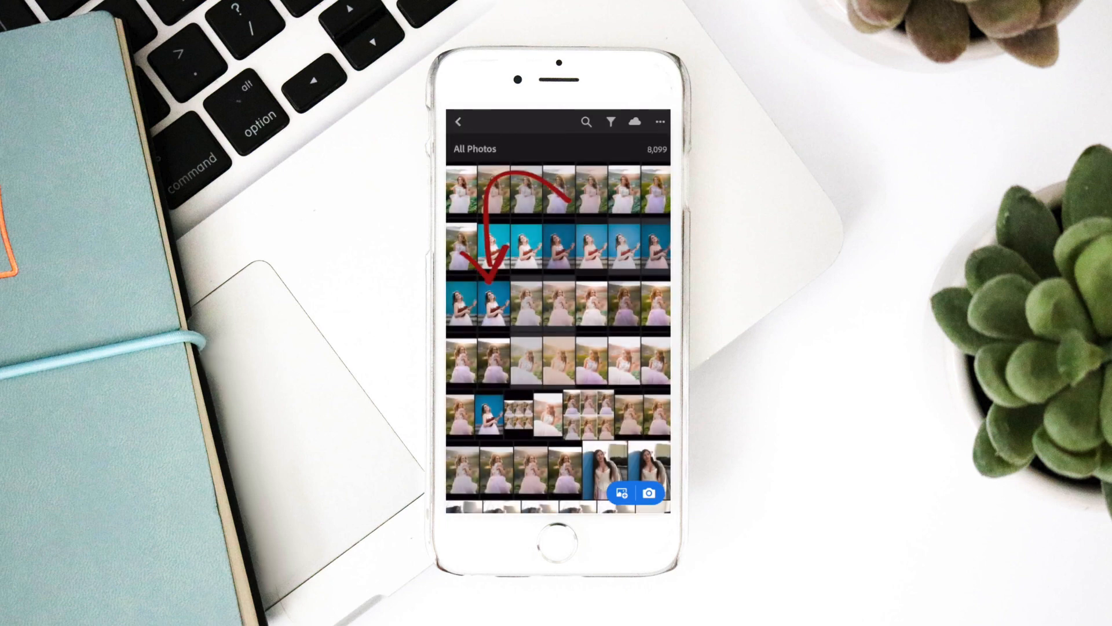
click(485, 305)
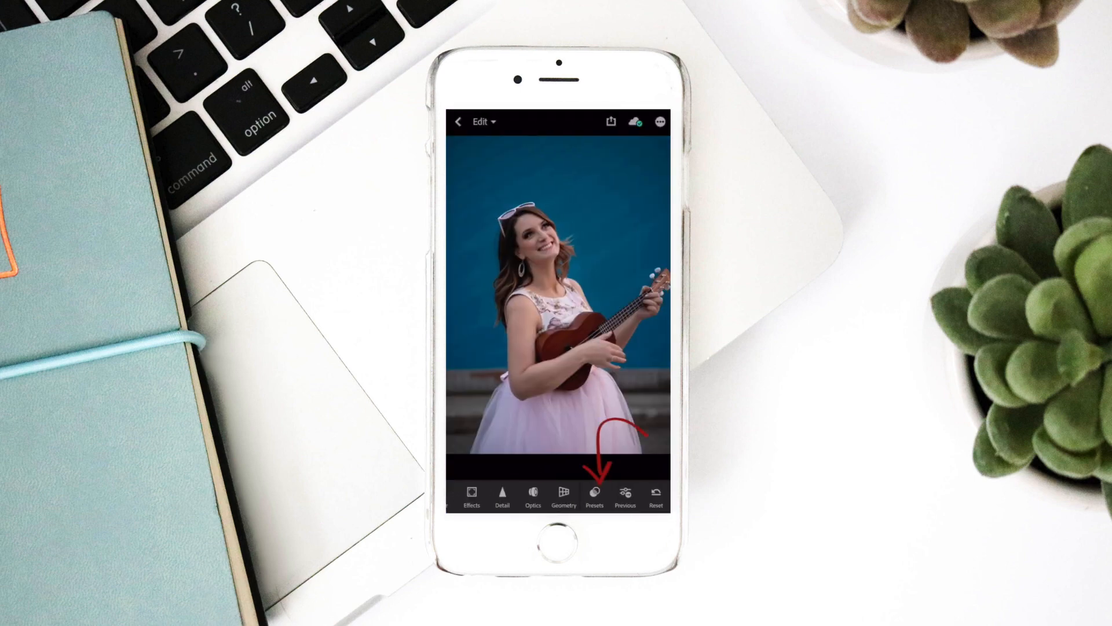
click(594, 495)
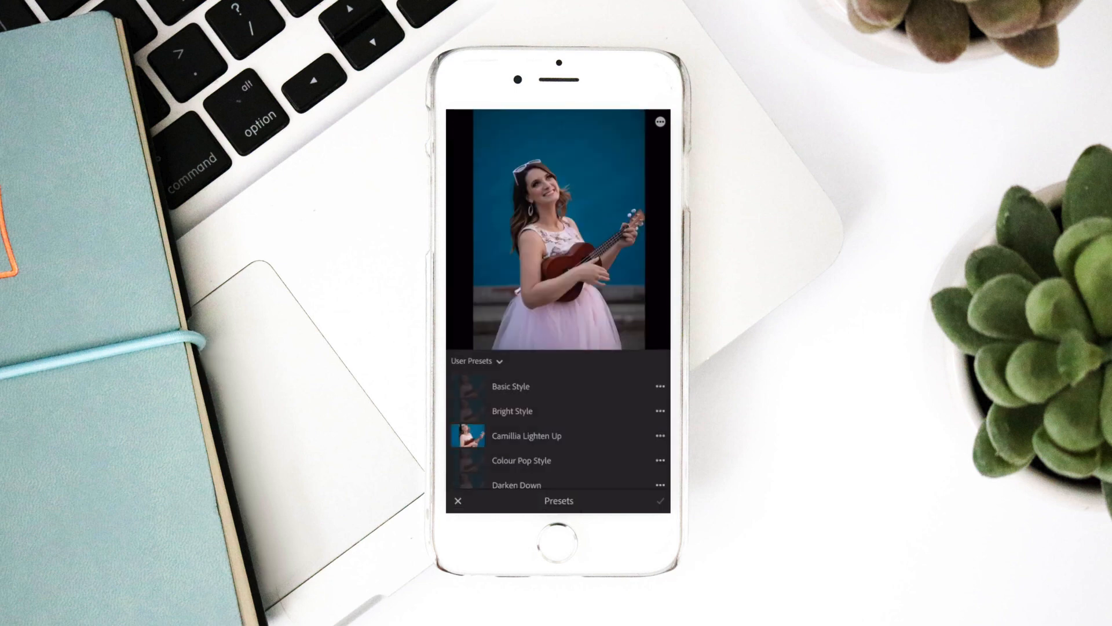
Step: Preview Bright Style and Darken Down user presets, settling on Bright Style
click(512, 410)
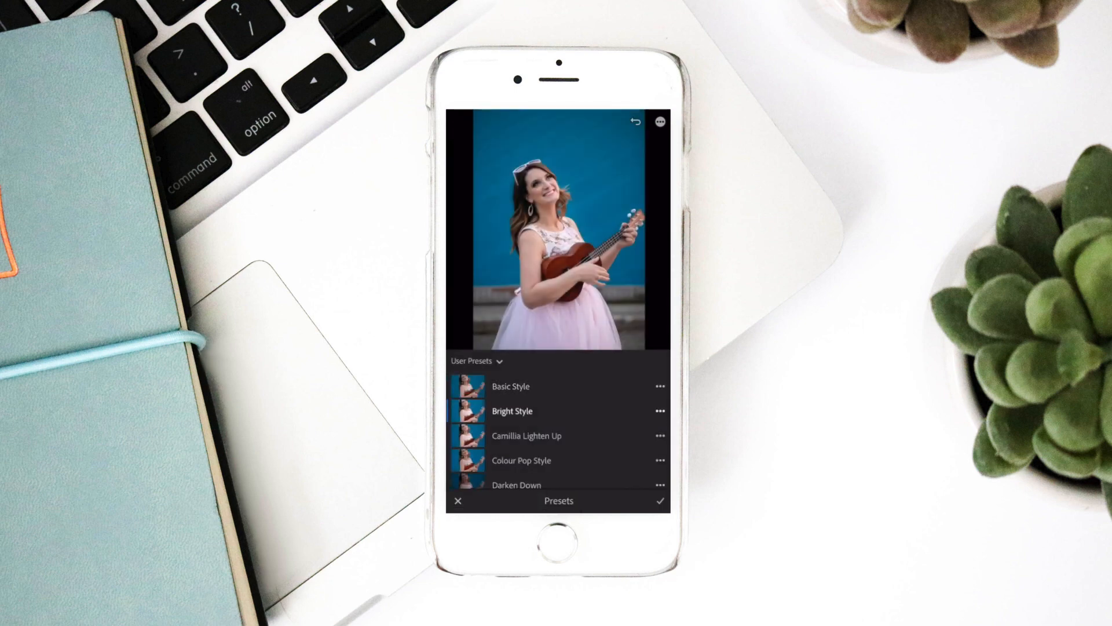
click(517, 484)
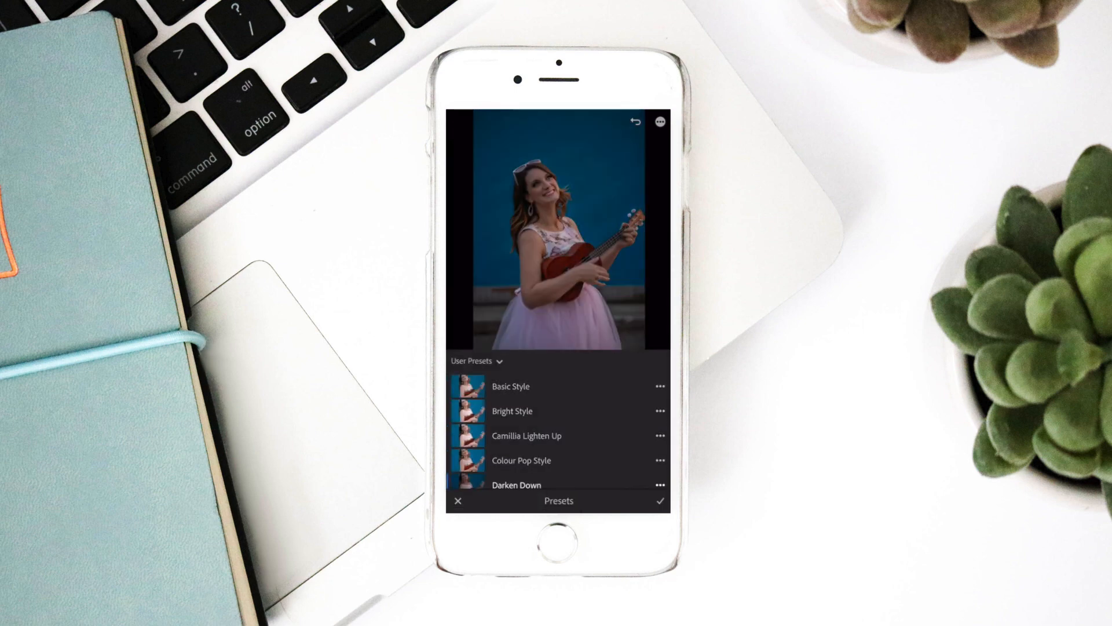
click(512, 410)
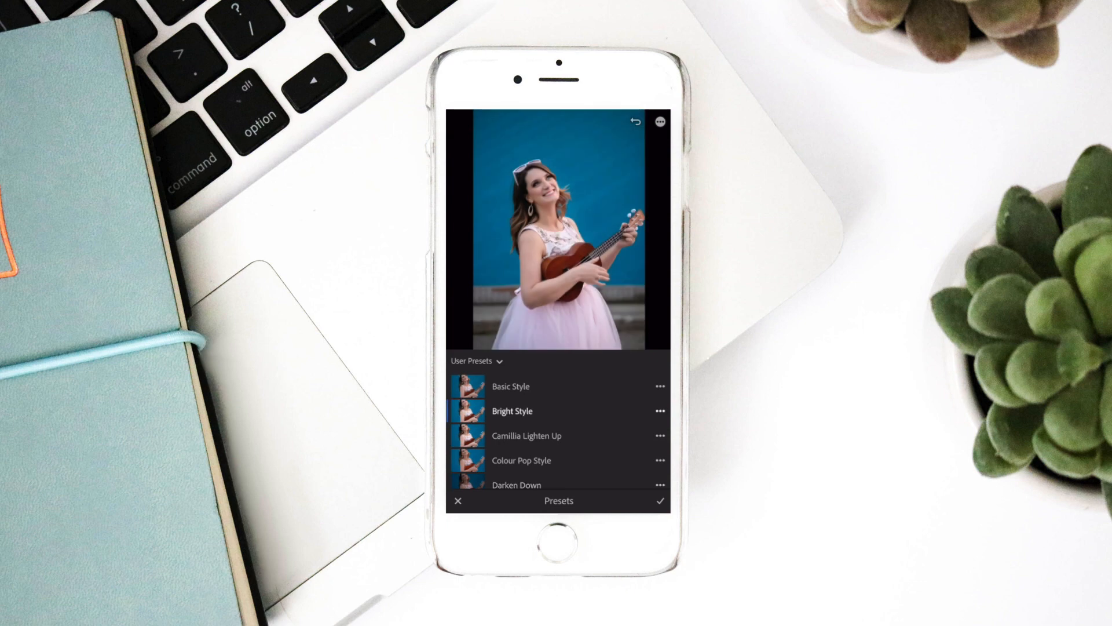